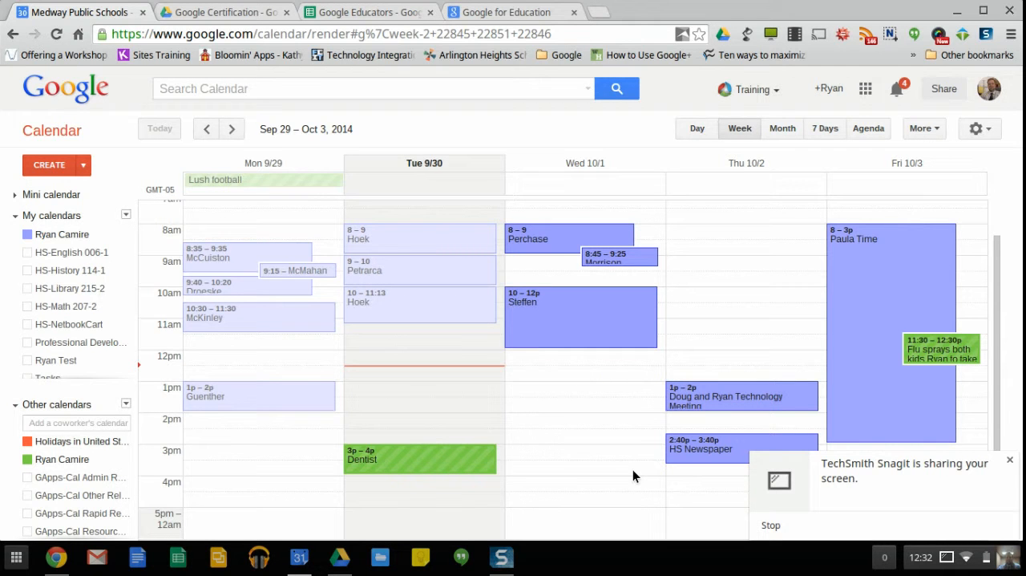
mouse_move(476, 571)
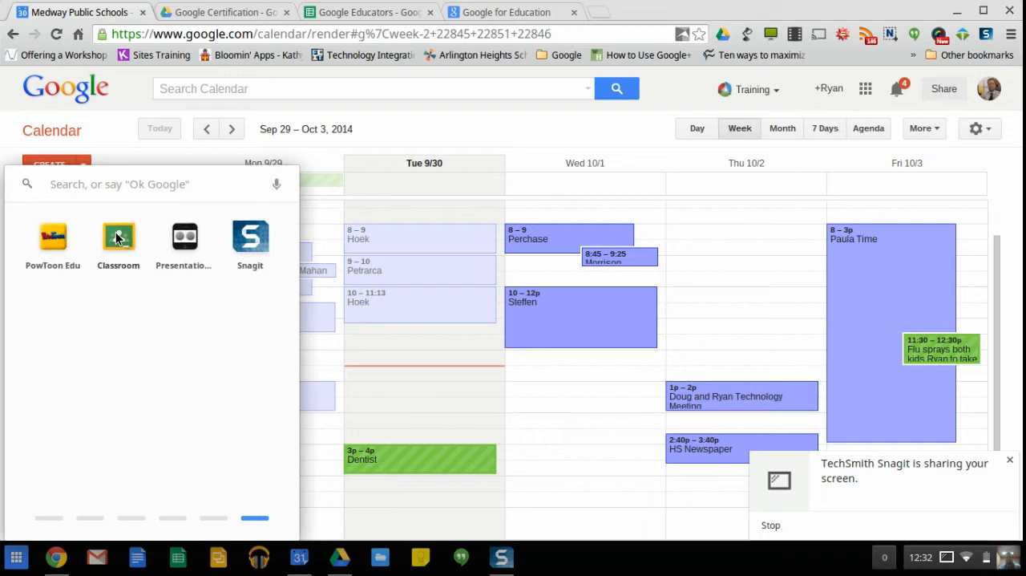
Open the Classroom app's context menu in the launcher to reveal 'Pin to shelf'
right_click(118, 236)
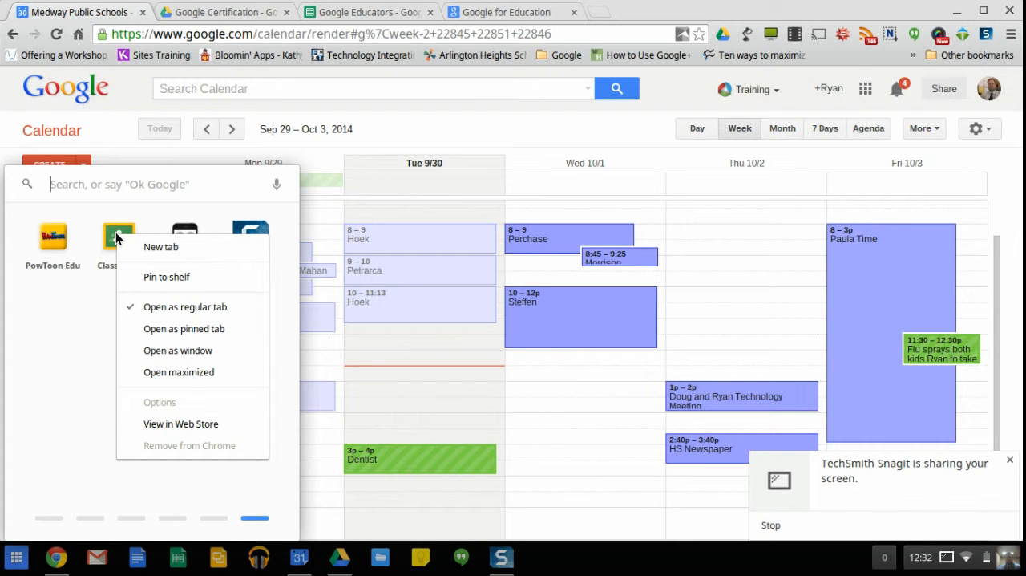
mouse_move(167, 276)
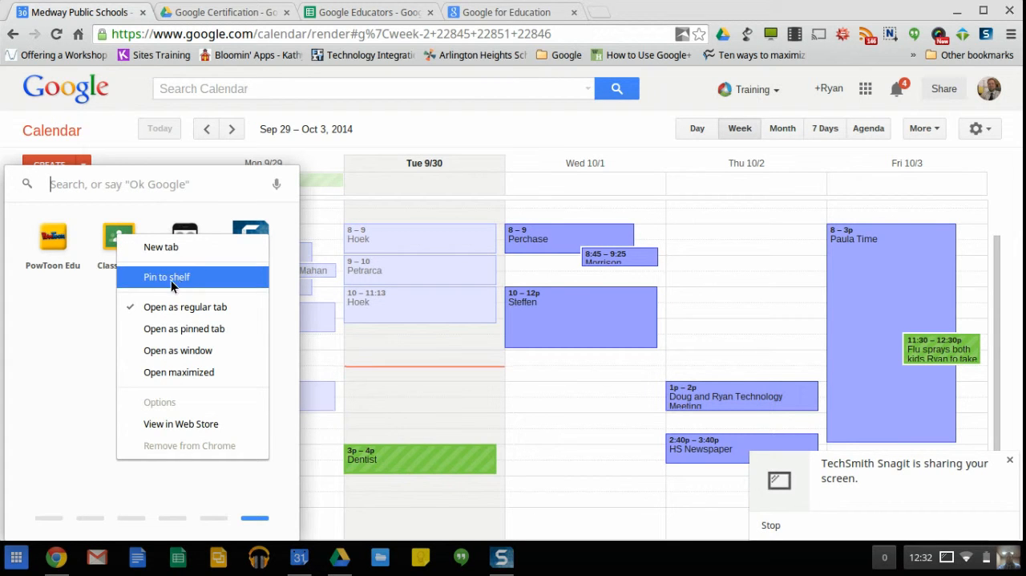